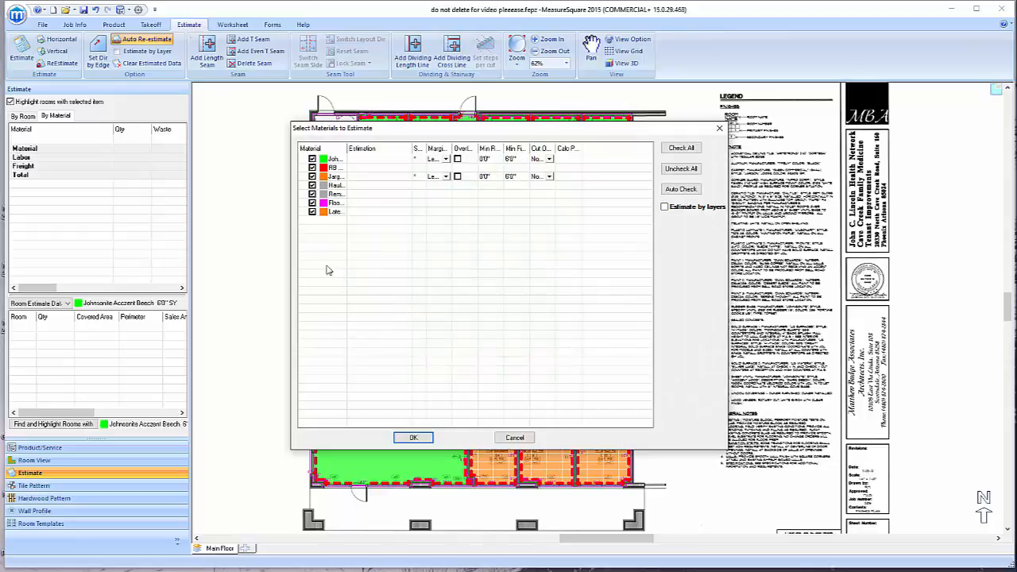
Re-estimate the checked materials, accepting the loss of existing seam locations
click(413, 437)
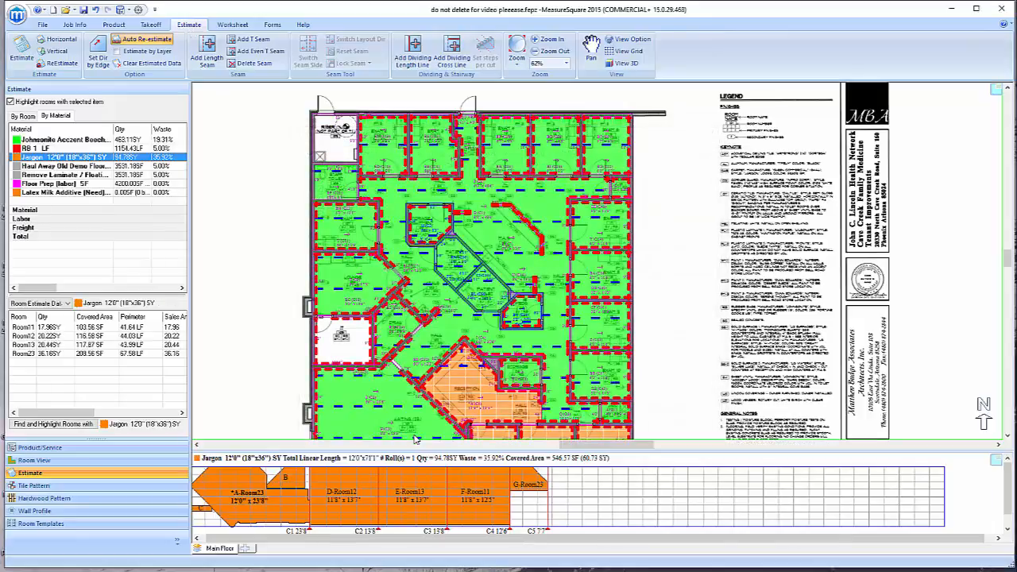
mouse_move(410, 420)
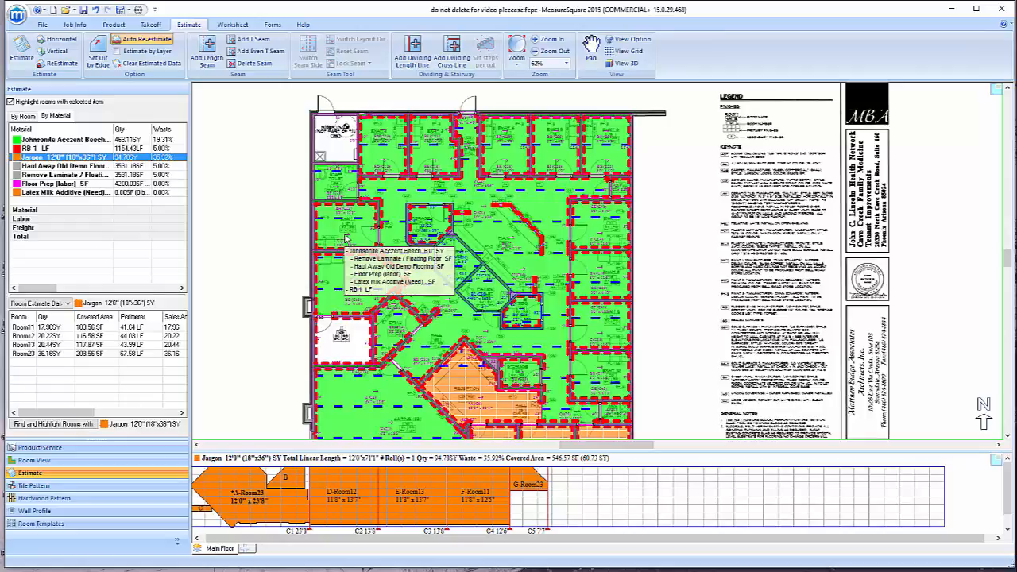
click(61, 140)
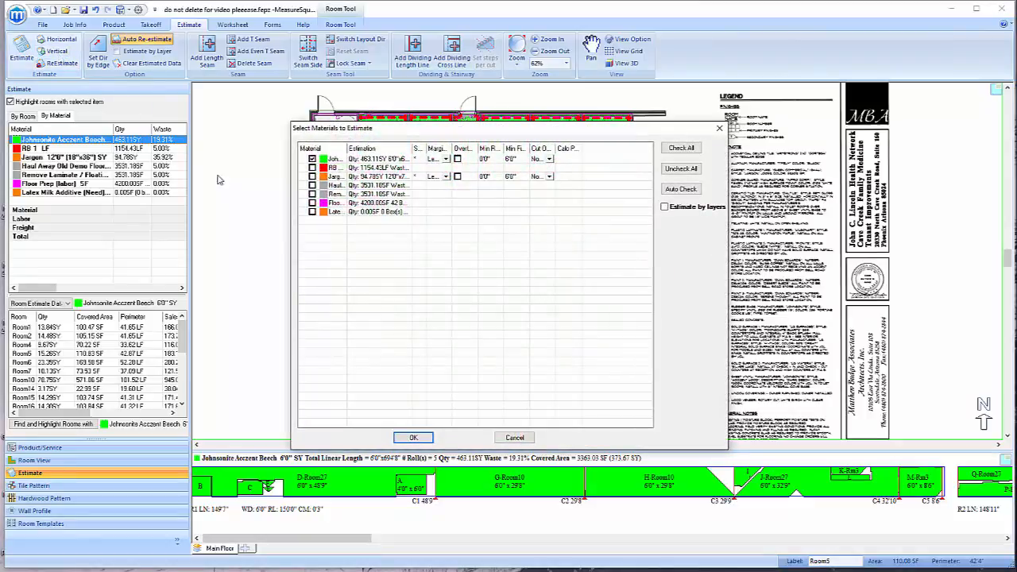
click(680, 148)
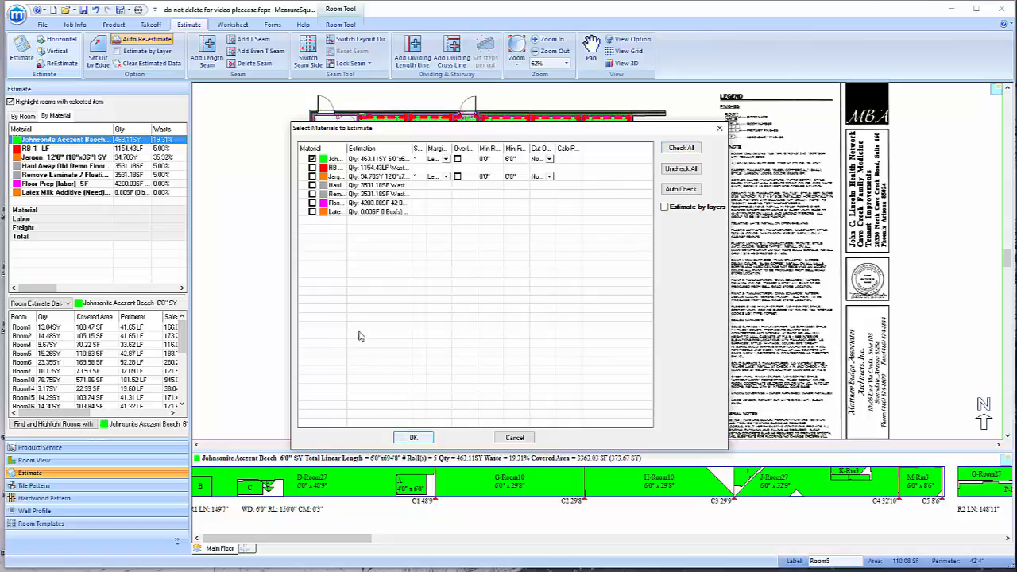
click(413, 437)
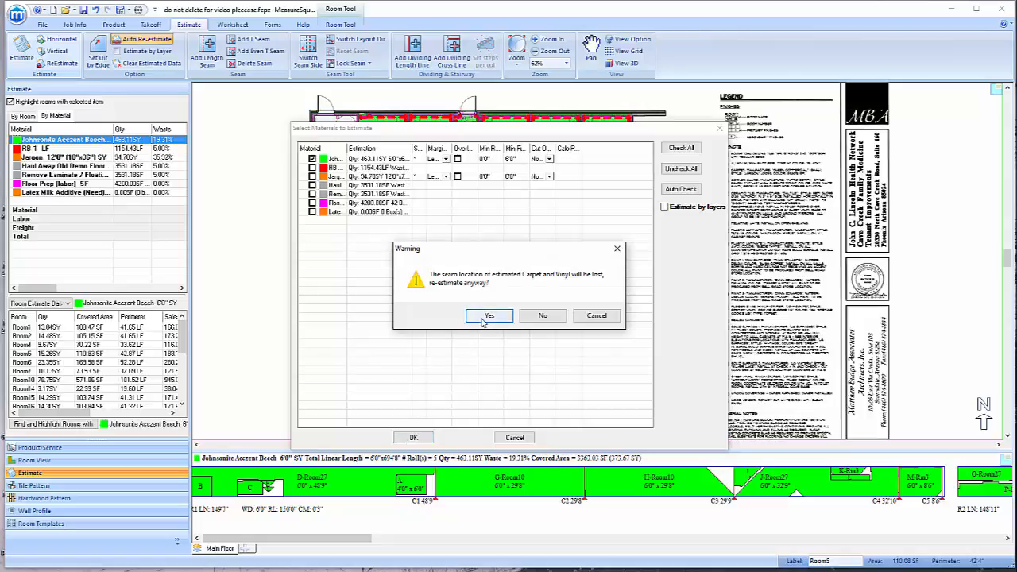
click(490, 314)
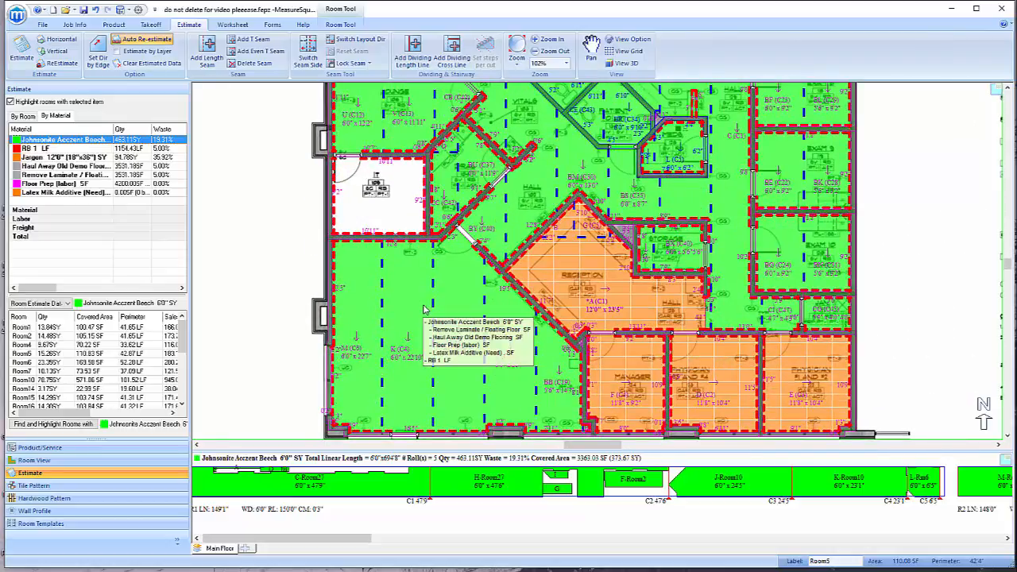
Set the left room's layout direction so its vinyl seams run horizontally
right_click(426, 308)
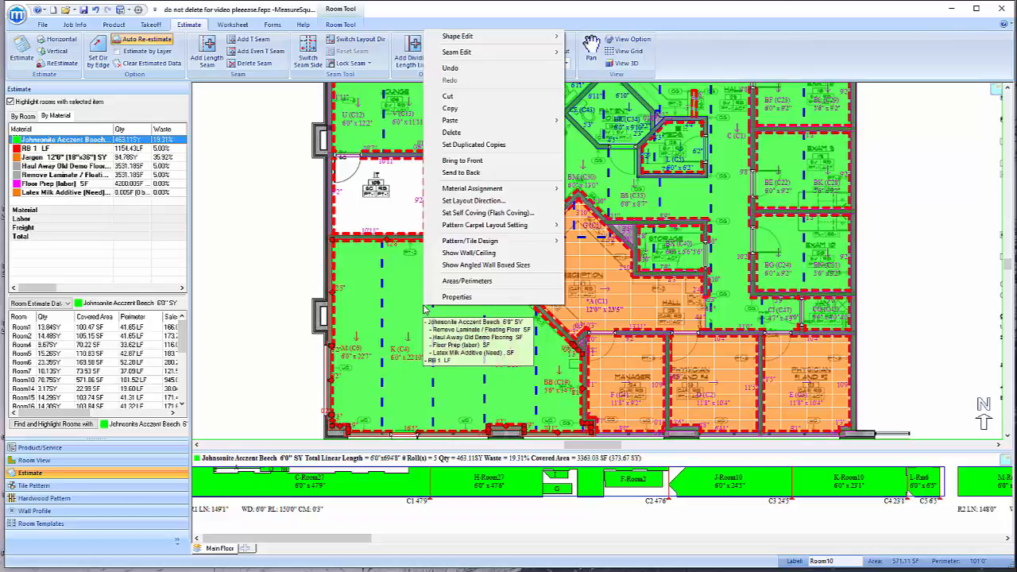
mouse_move(474, 200)
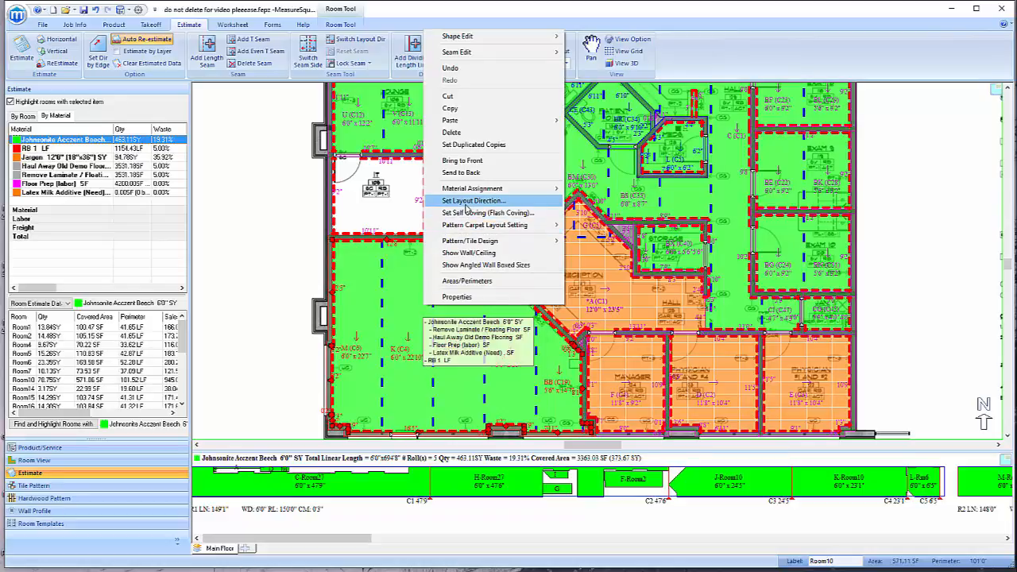
click(472, 200)
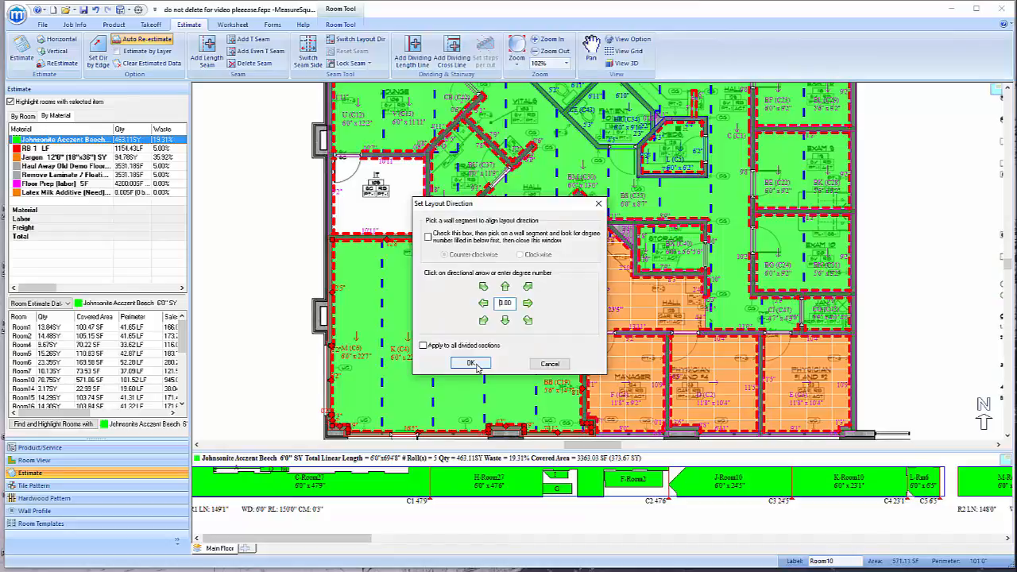
click(470, 362)
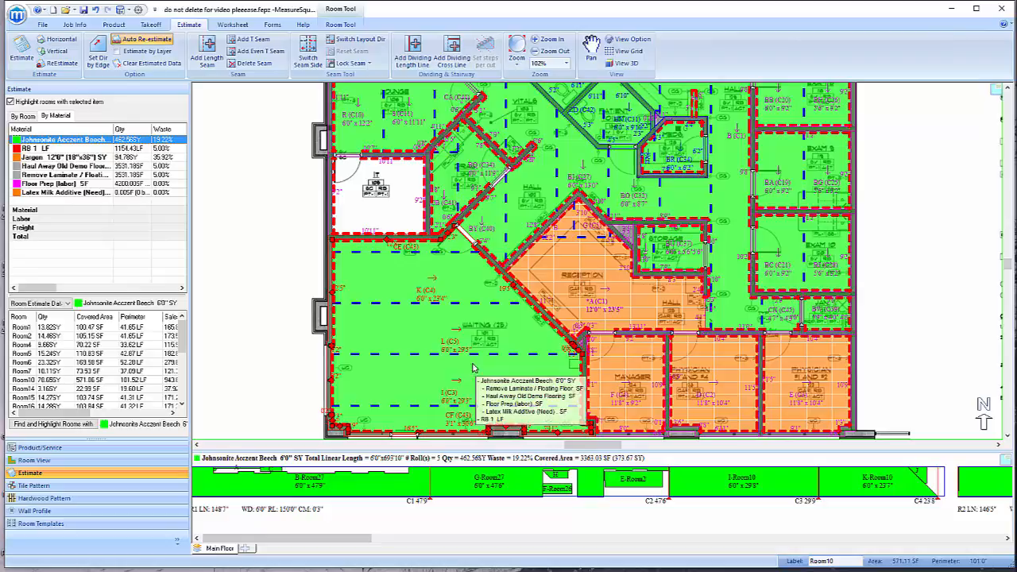
mouse_move(206, 173)
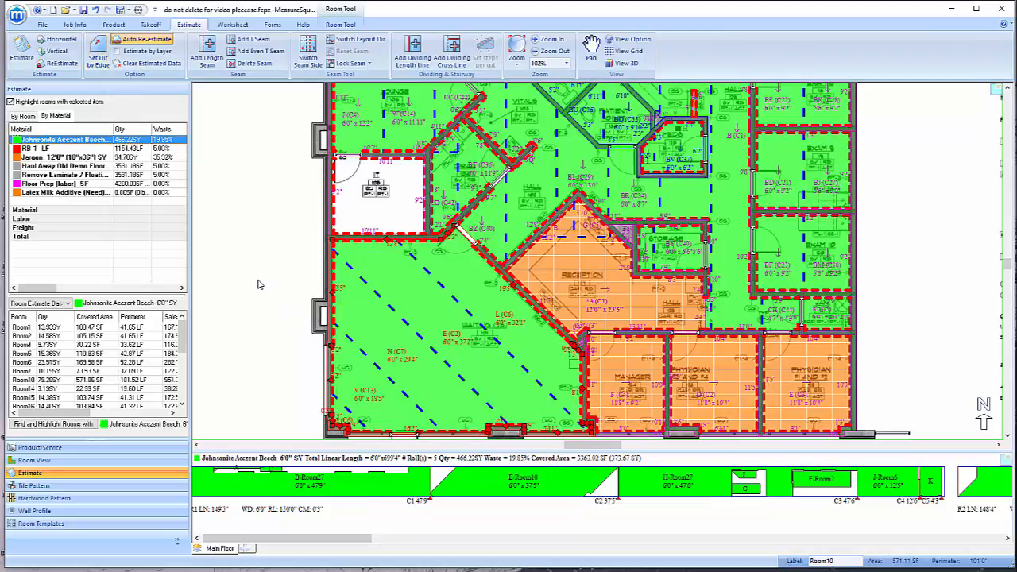
mouse_move(365, 332)
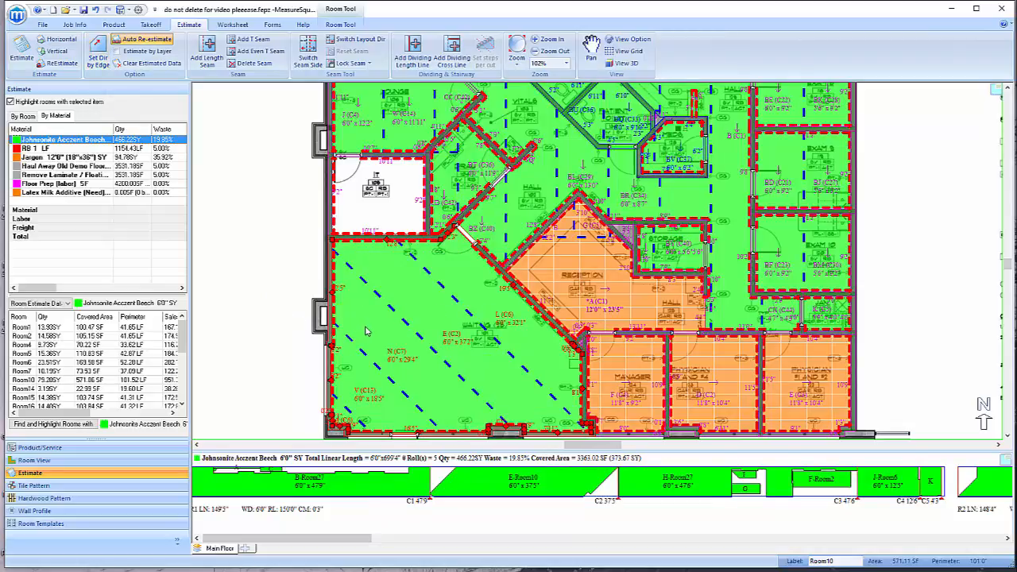
mouse_move(362, 334)
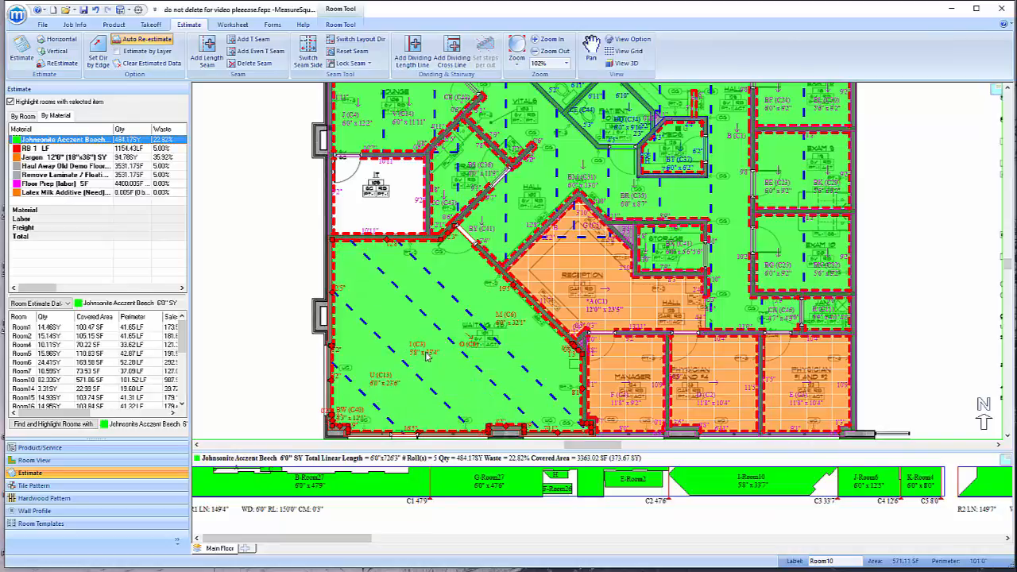
mouse_move(372, 382)
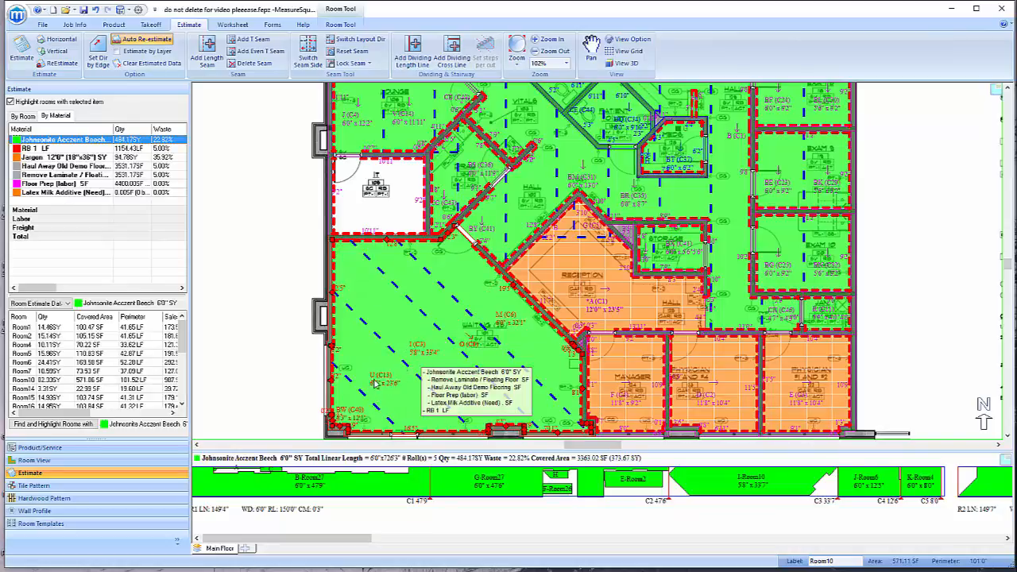
mouse_move(426, 326)
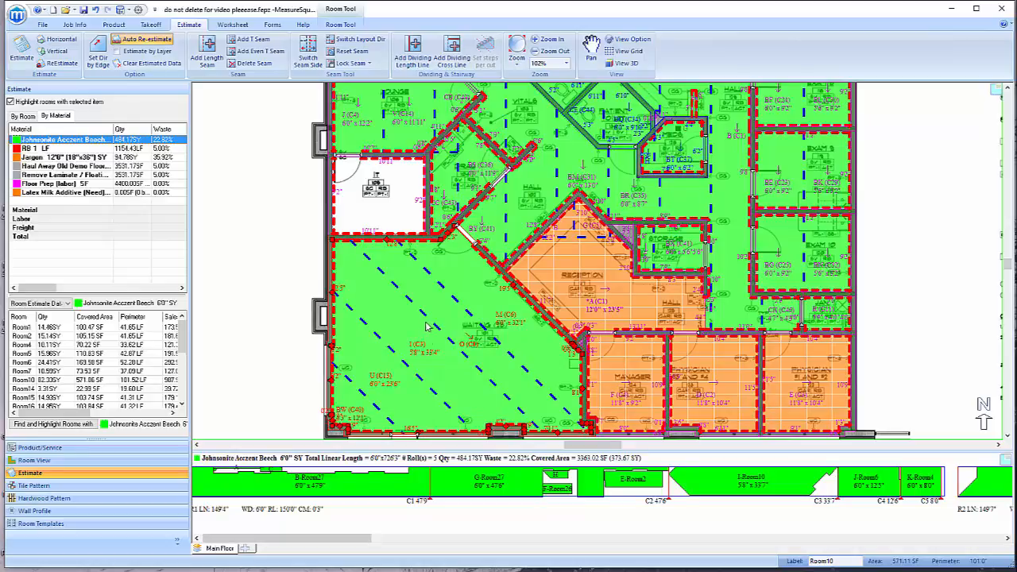
Set the left room's layout direction back to vertical seams
right_click(425, 326)
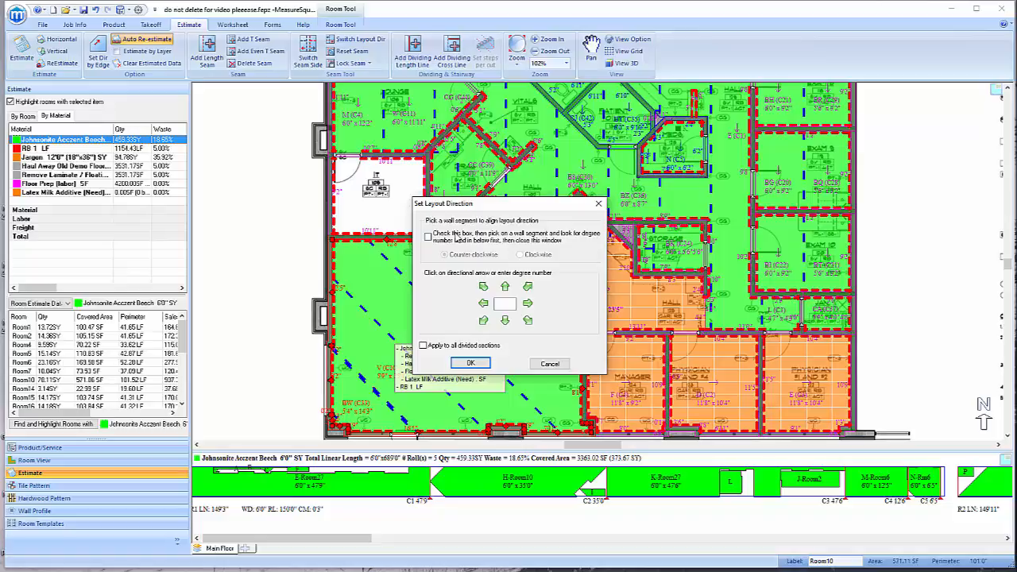
click(471, 363)
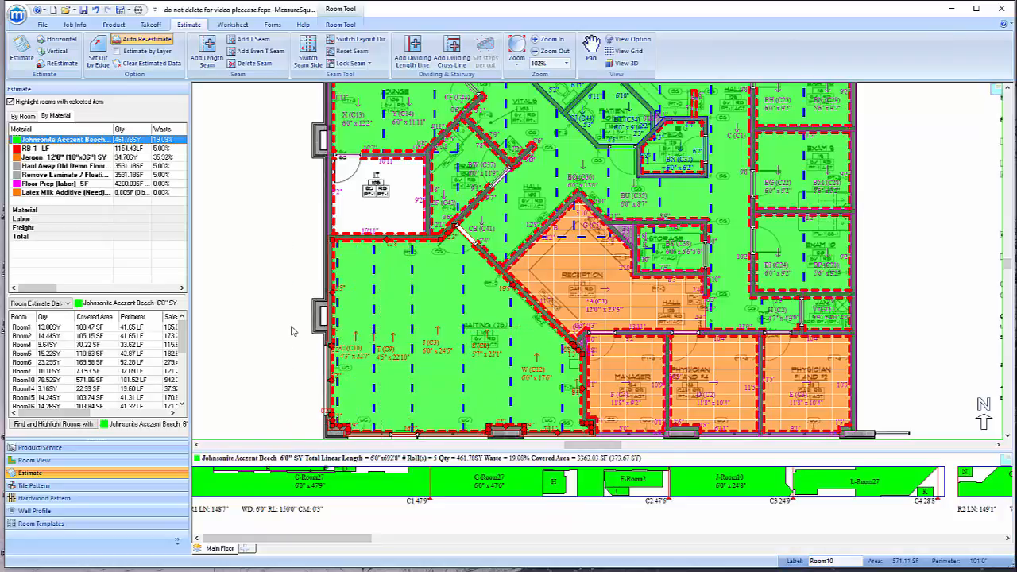
mouse_move(556, 271)
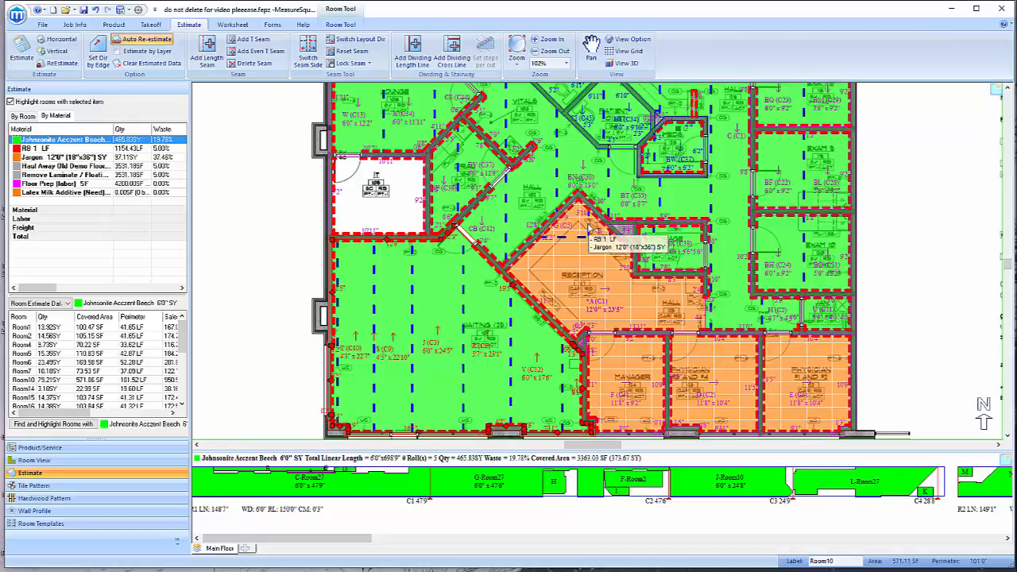
mouse_move(331, 364)
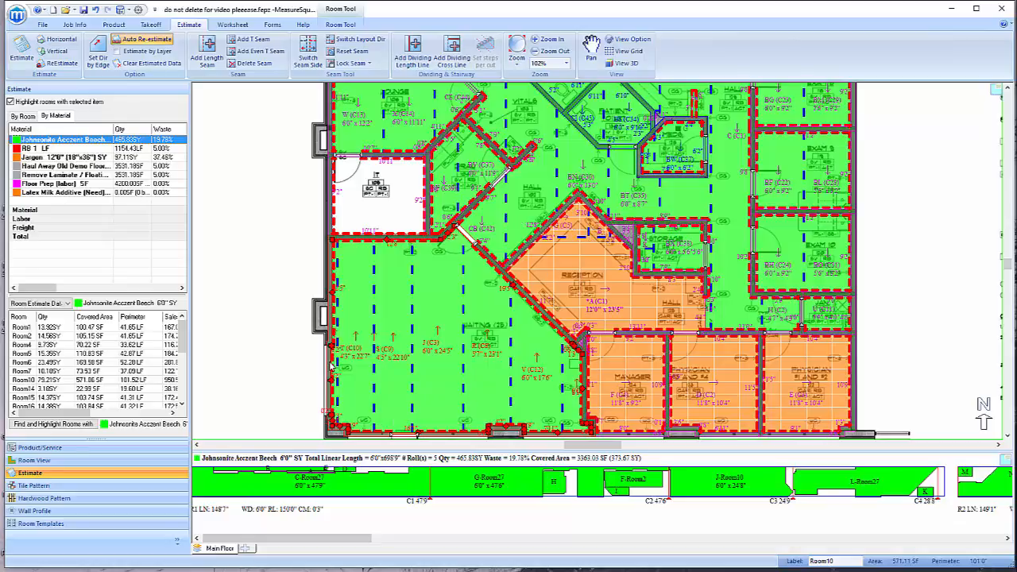
mouse_move(283, 363)
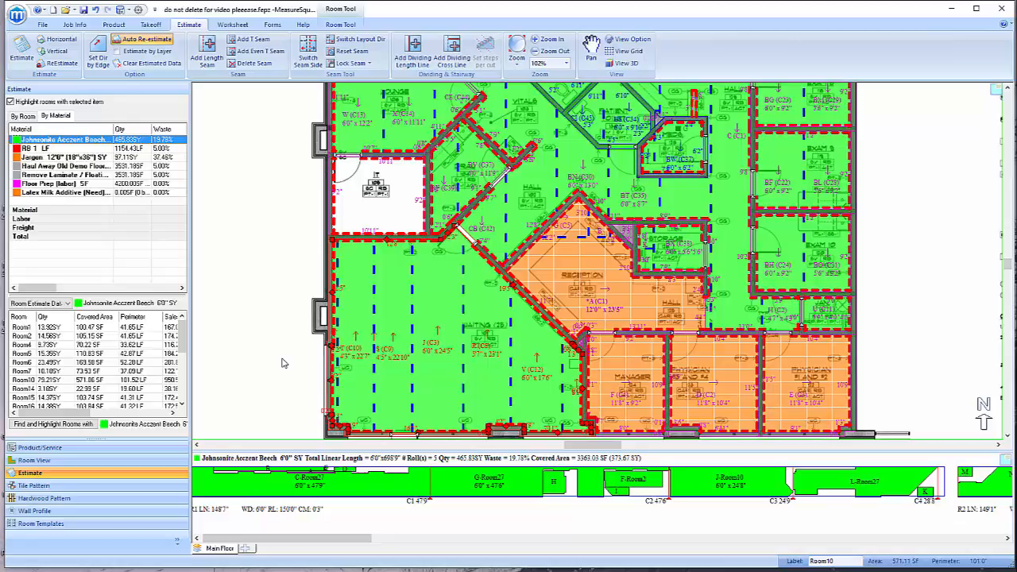
mouse_move(348, 99)
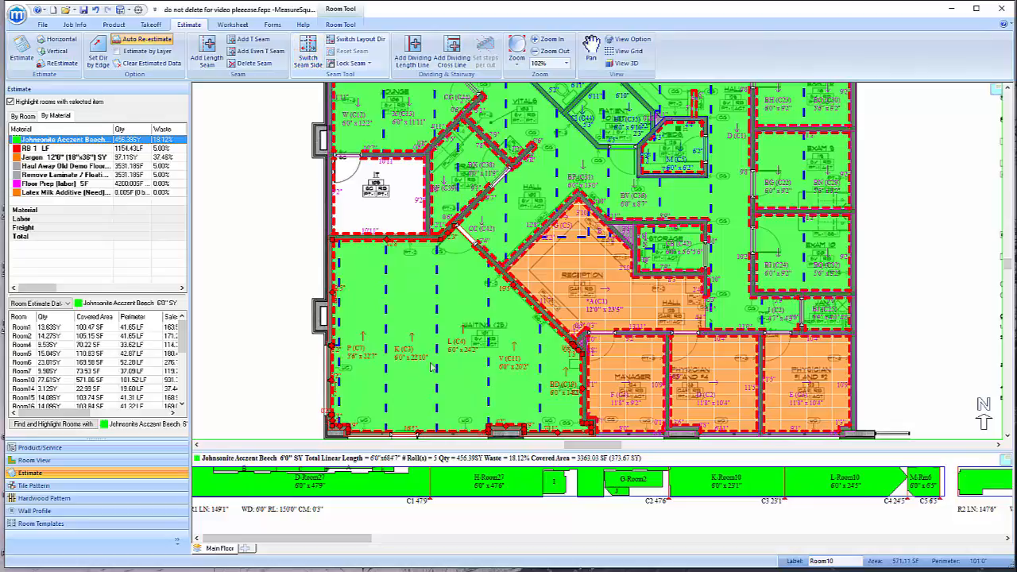
Shift the bottom green room's vertical seams to new positions with the Room Tool
click(305, 53)
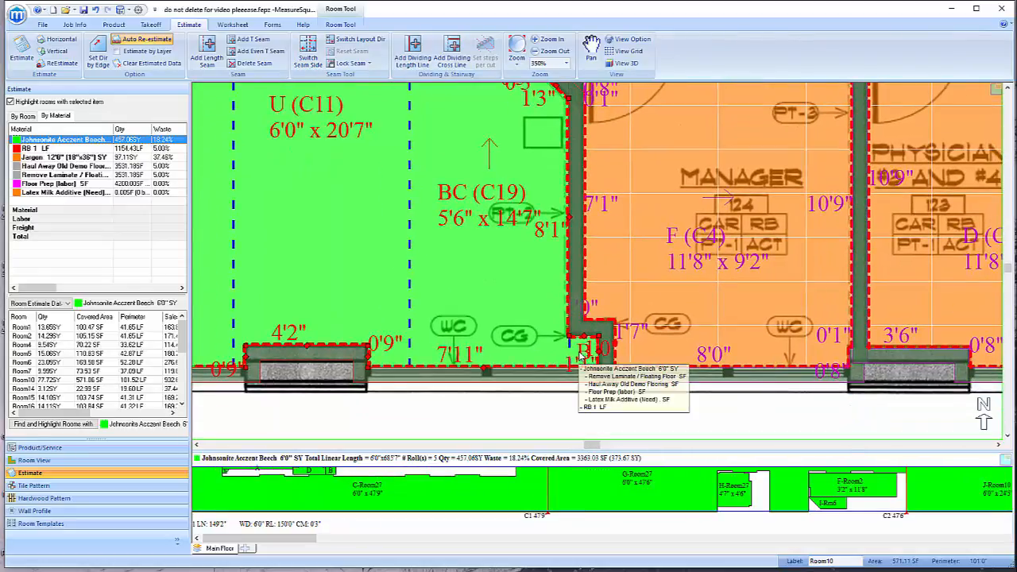
click(551, 50)
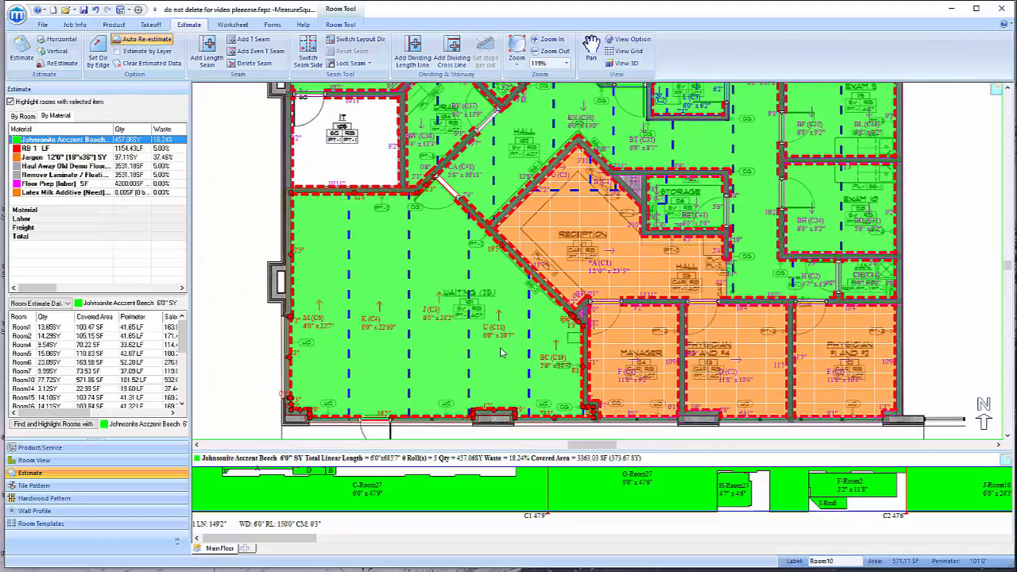
mouse_move(435, 362)
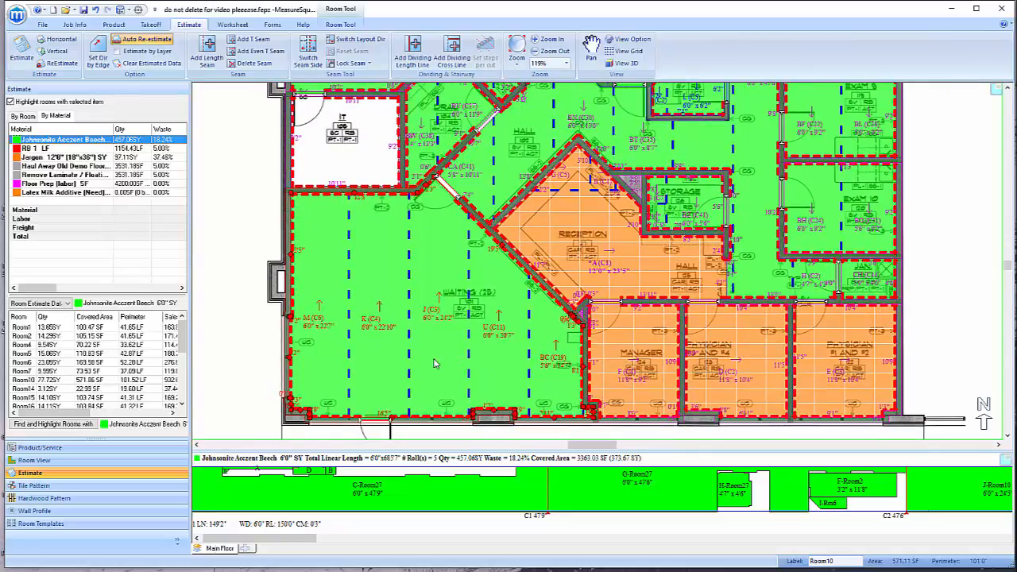
mouse_move(247, 41)
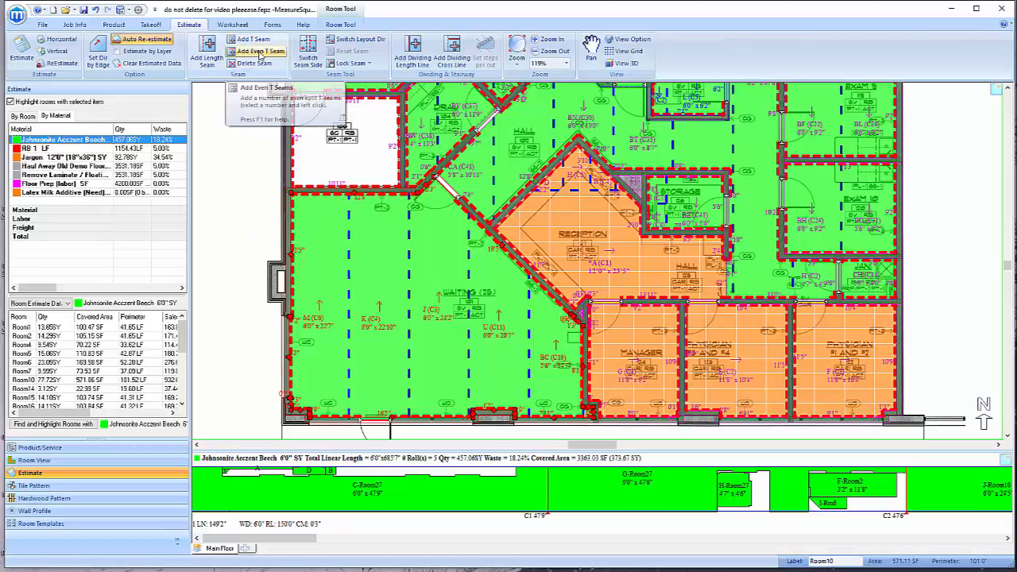
Apply a chosen number of even T-seams to the left room
click(254, 51)
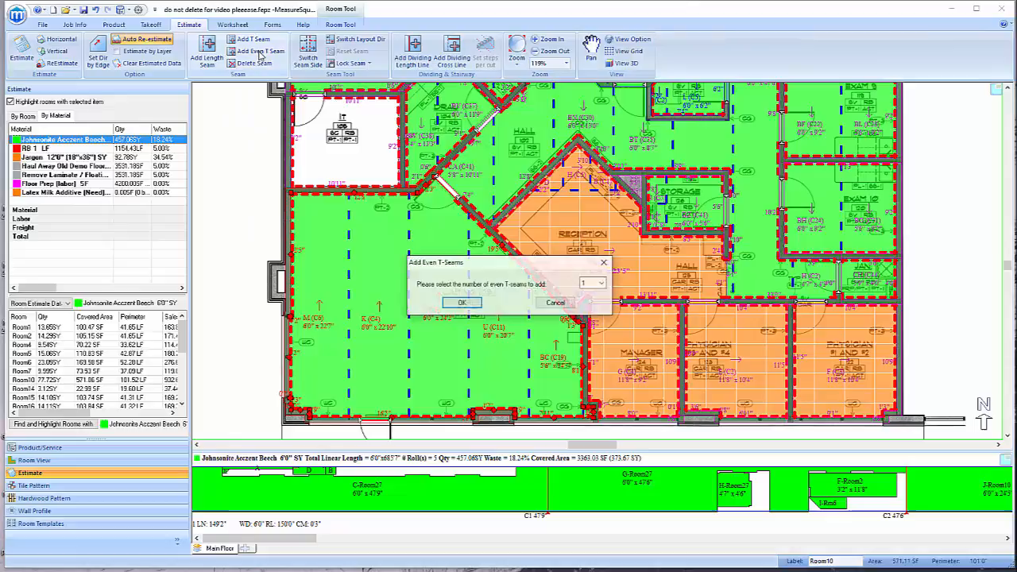
click(600, 283)
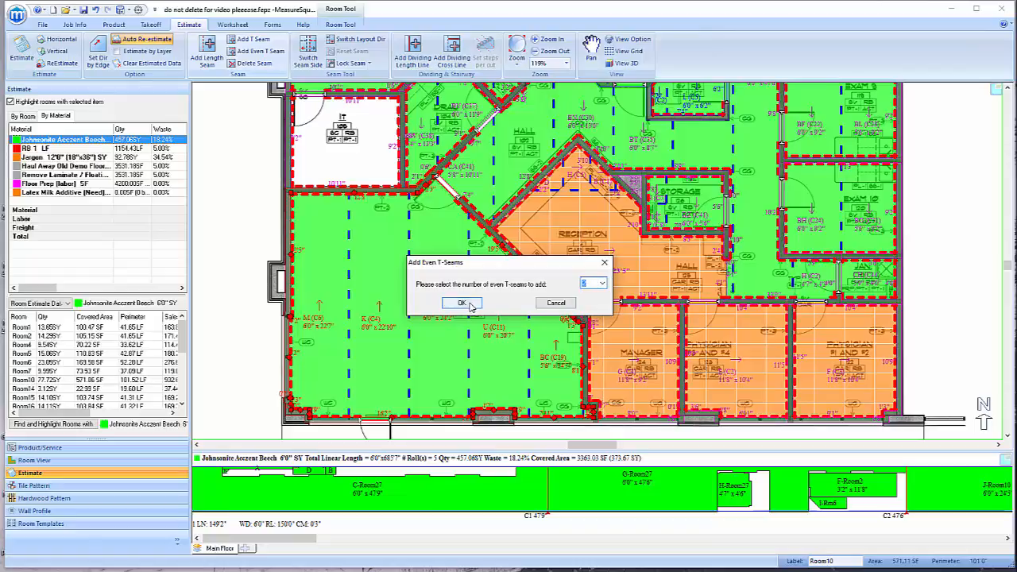
click(460, 302)
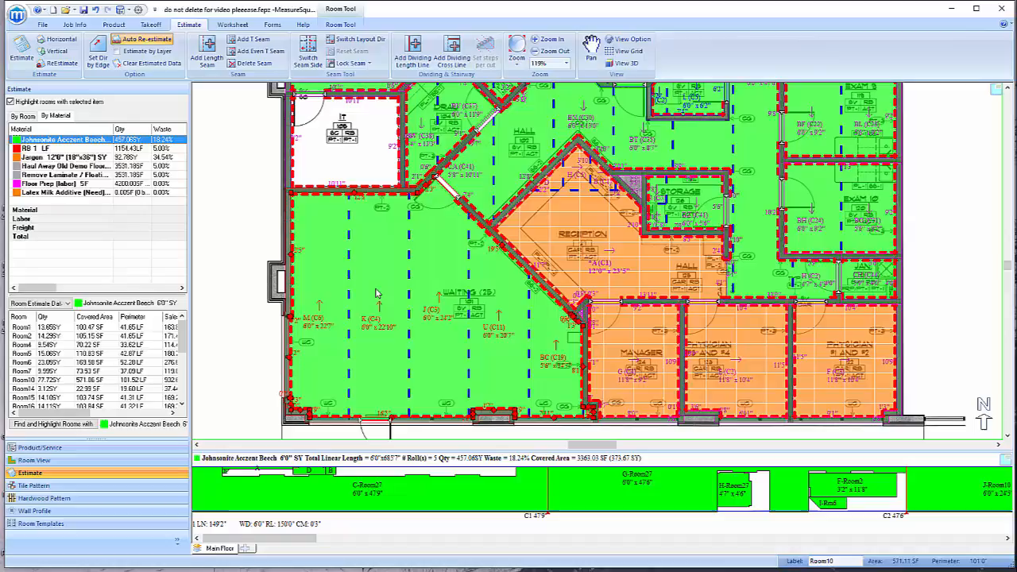
mouse_move(375, 292)
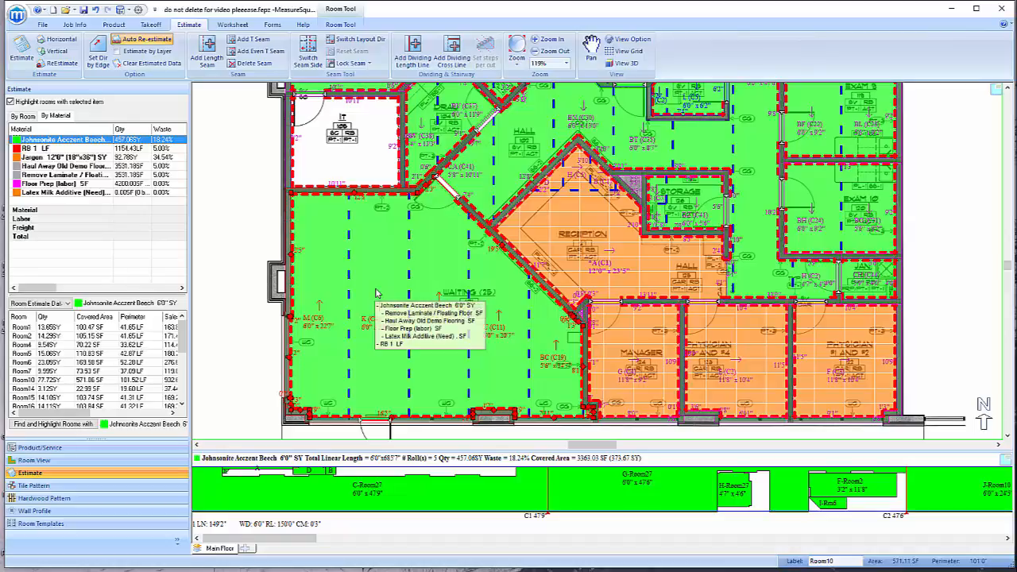
mouse_move(390, 277)
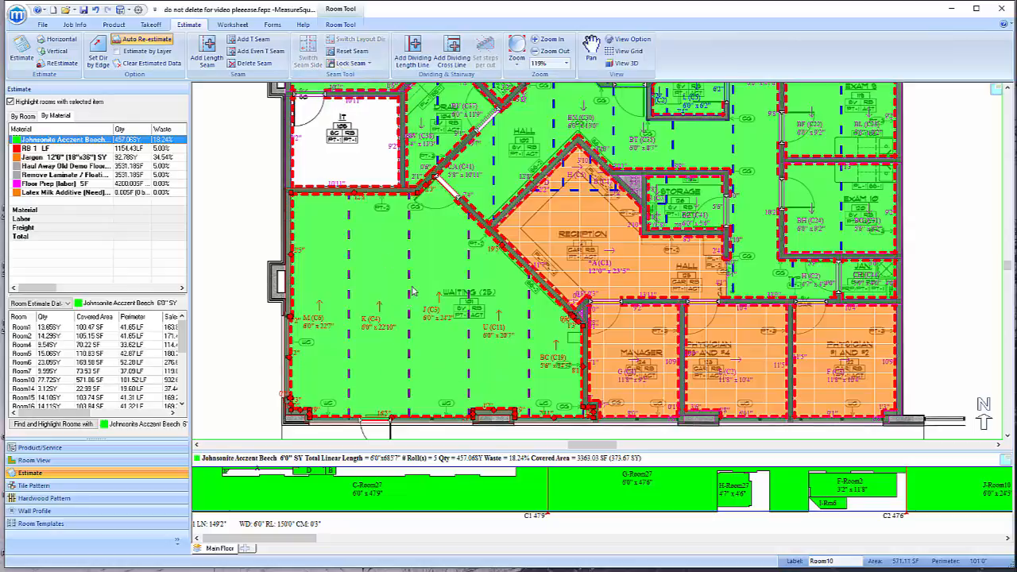
mouse_move(384, 308)
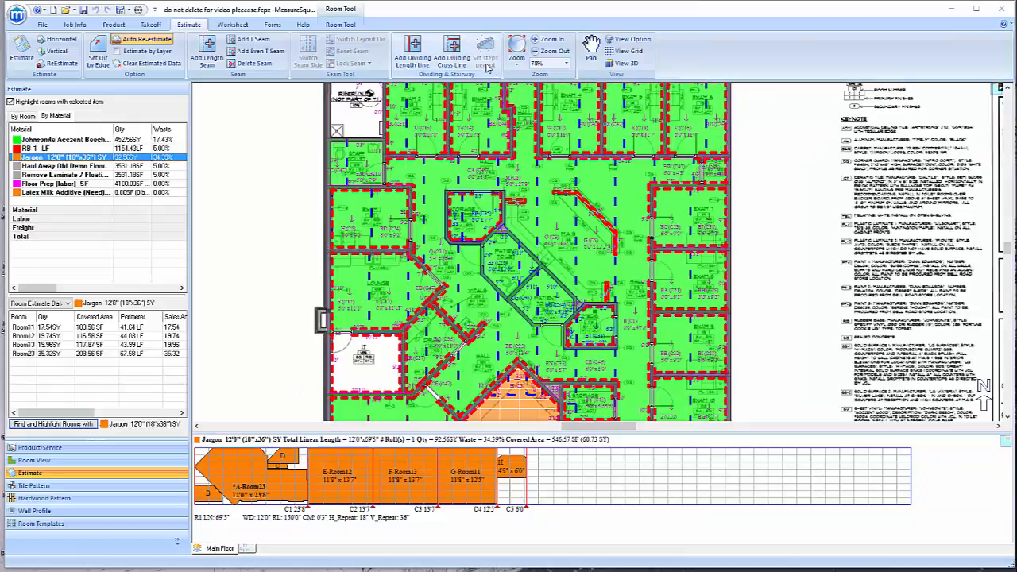
mouse_move(453, 47)
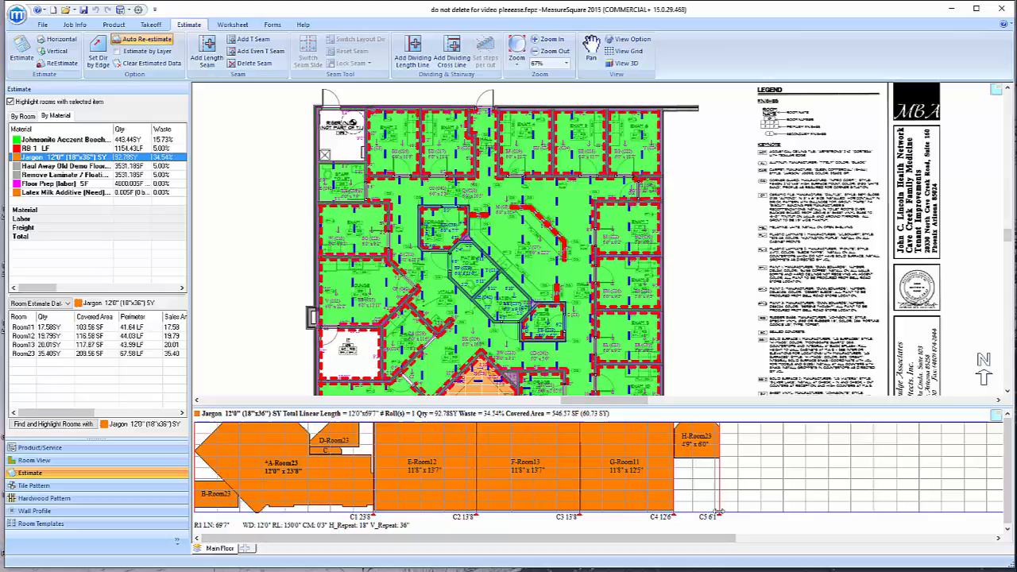
mouse_move(721, 521)
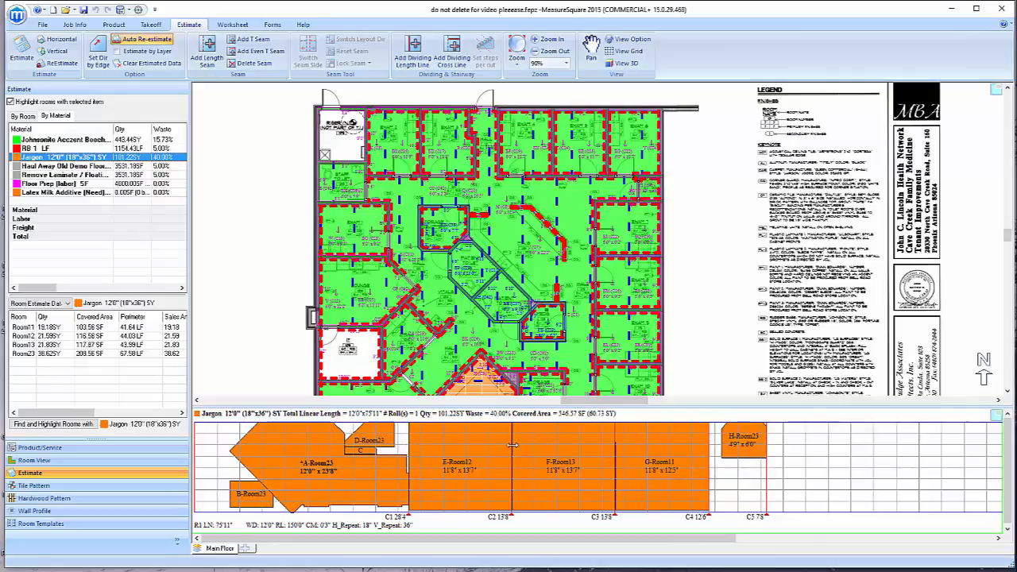
Drag a Jargon carpet room cut to a new position along the roll
click(559, 62)
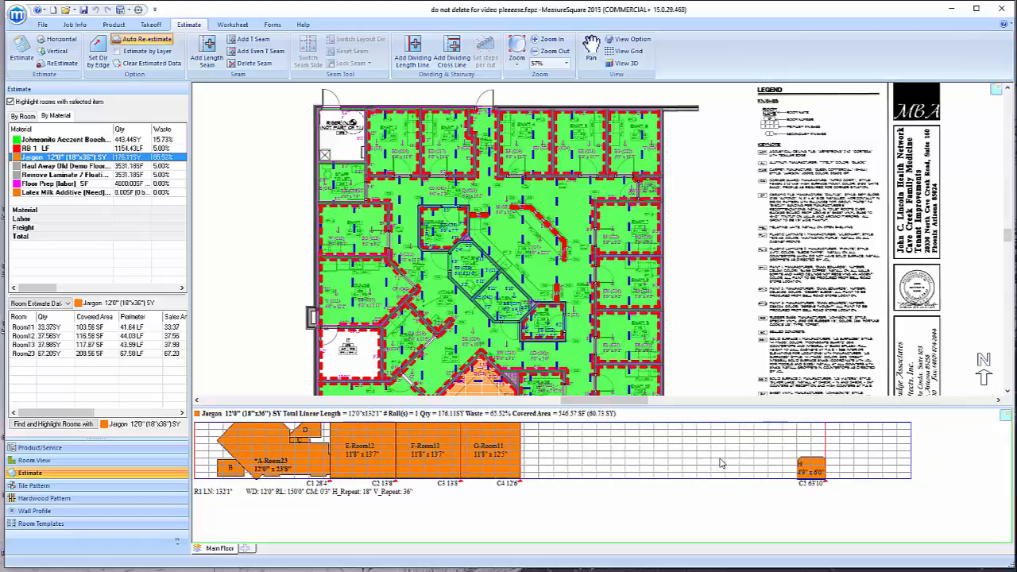
mouse_move(706, 464)
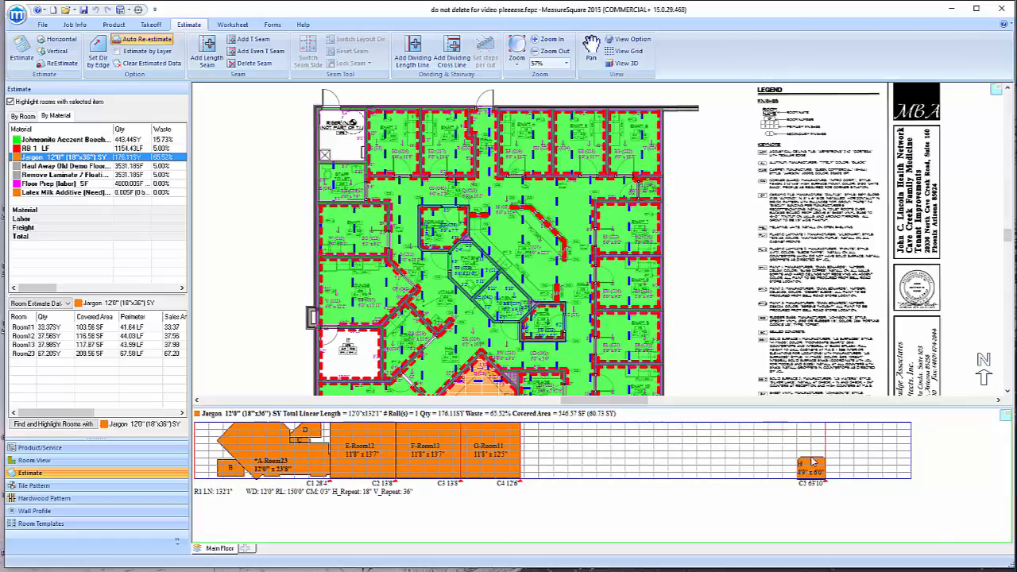
Consolidate waste on the Jargon carpet roll so the loose cut packs with the others
right_click(809, 462)
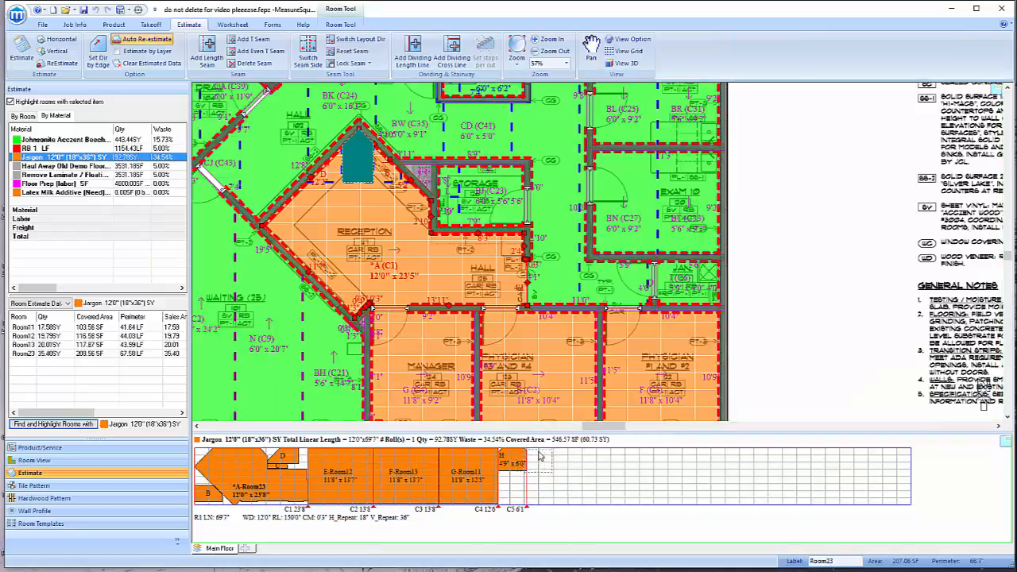
right_click(537, 461)
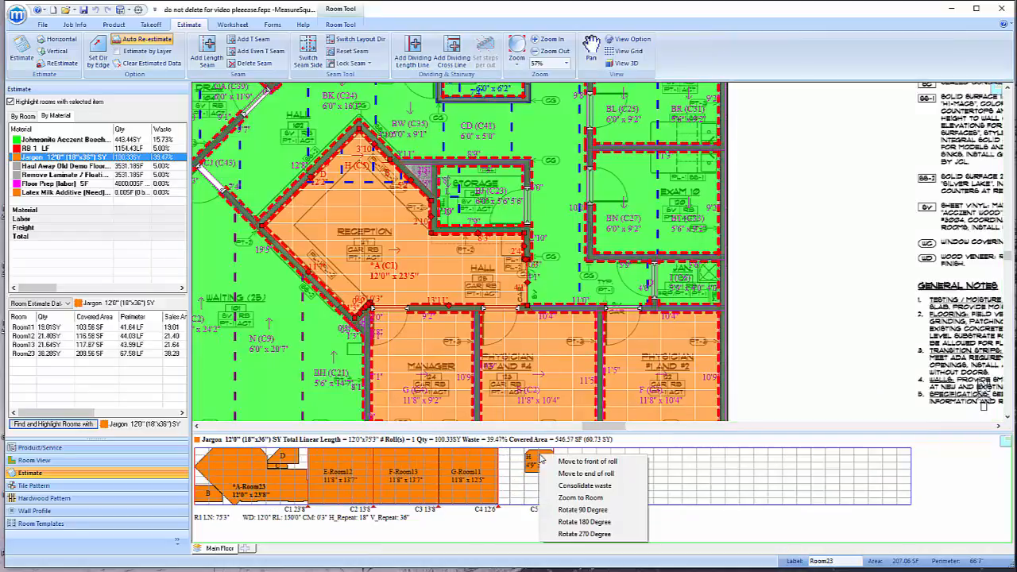
mouse_move(577, 498)
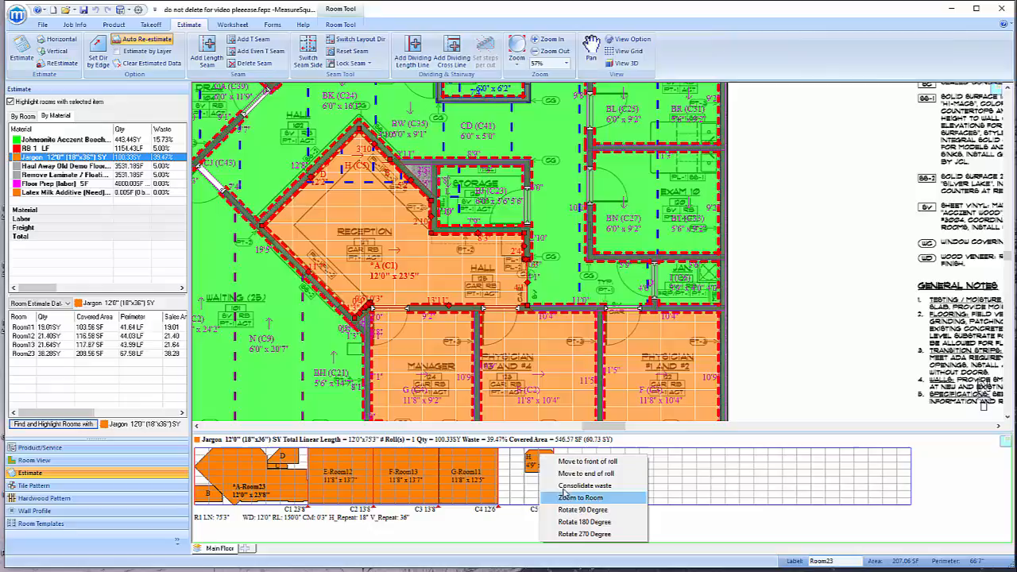
mouse_move(581, 486)
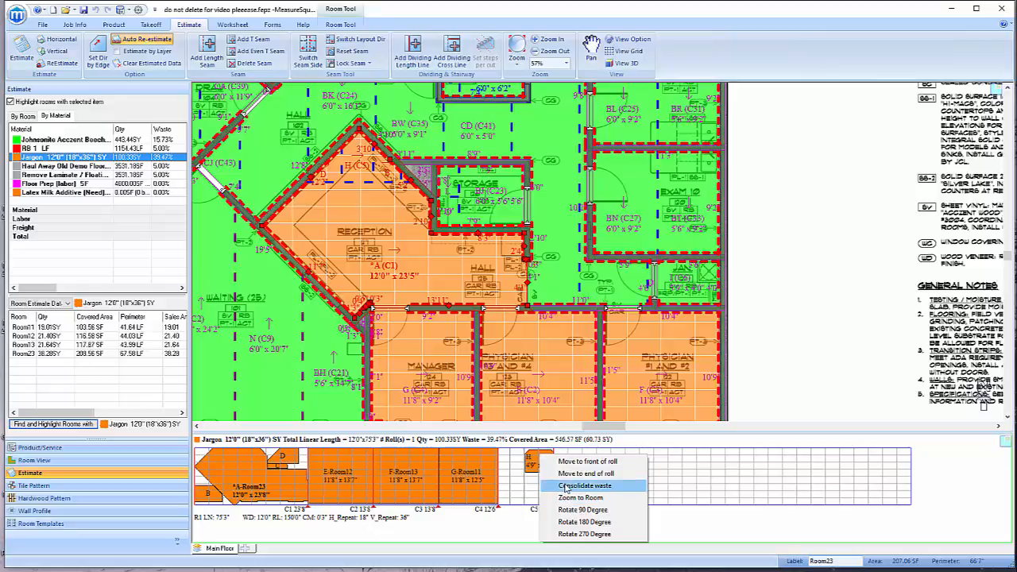
click(586, 485)
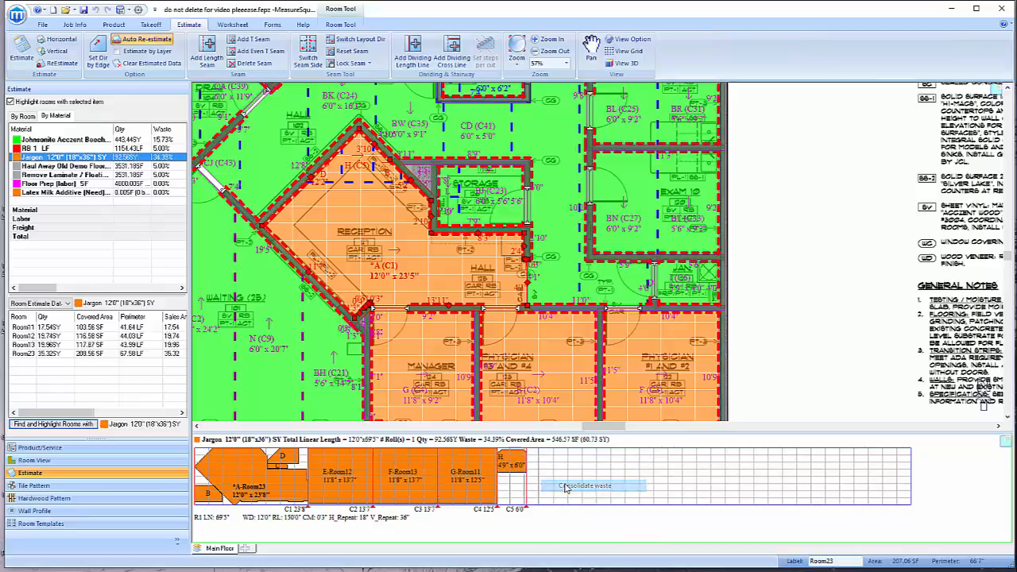